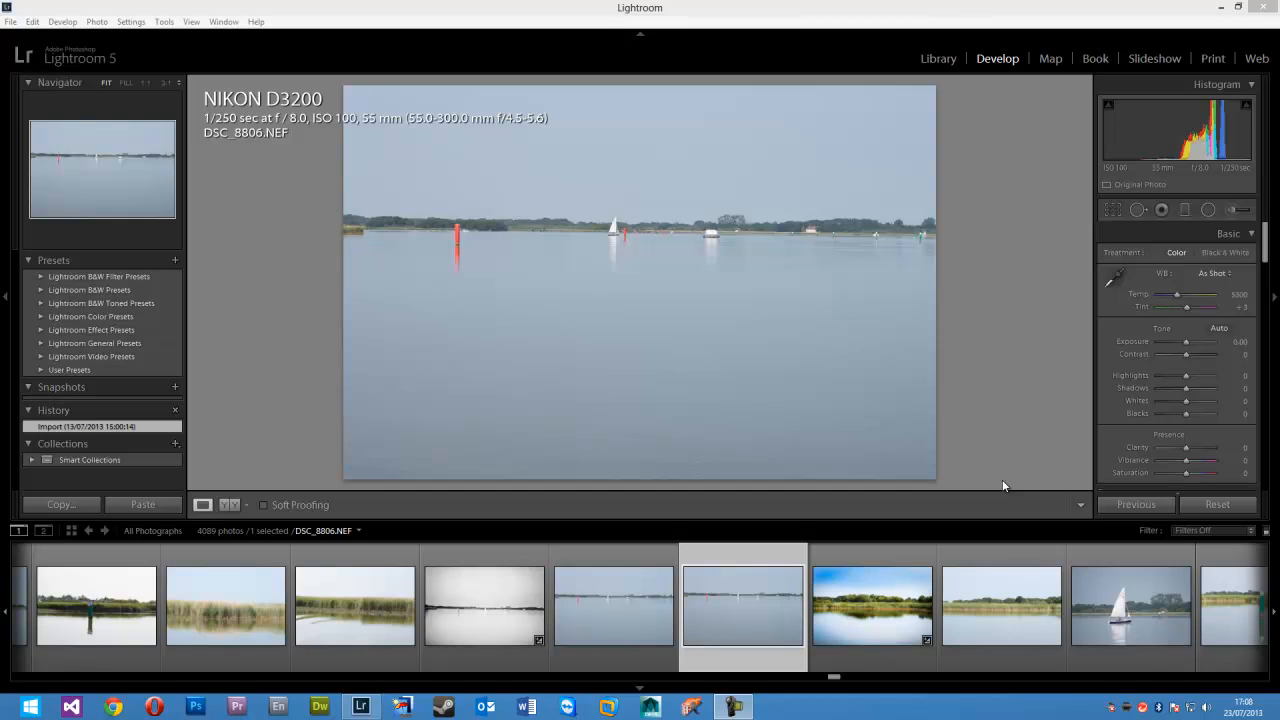
mouse_move(1024, 334)
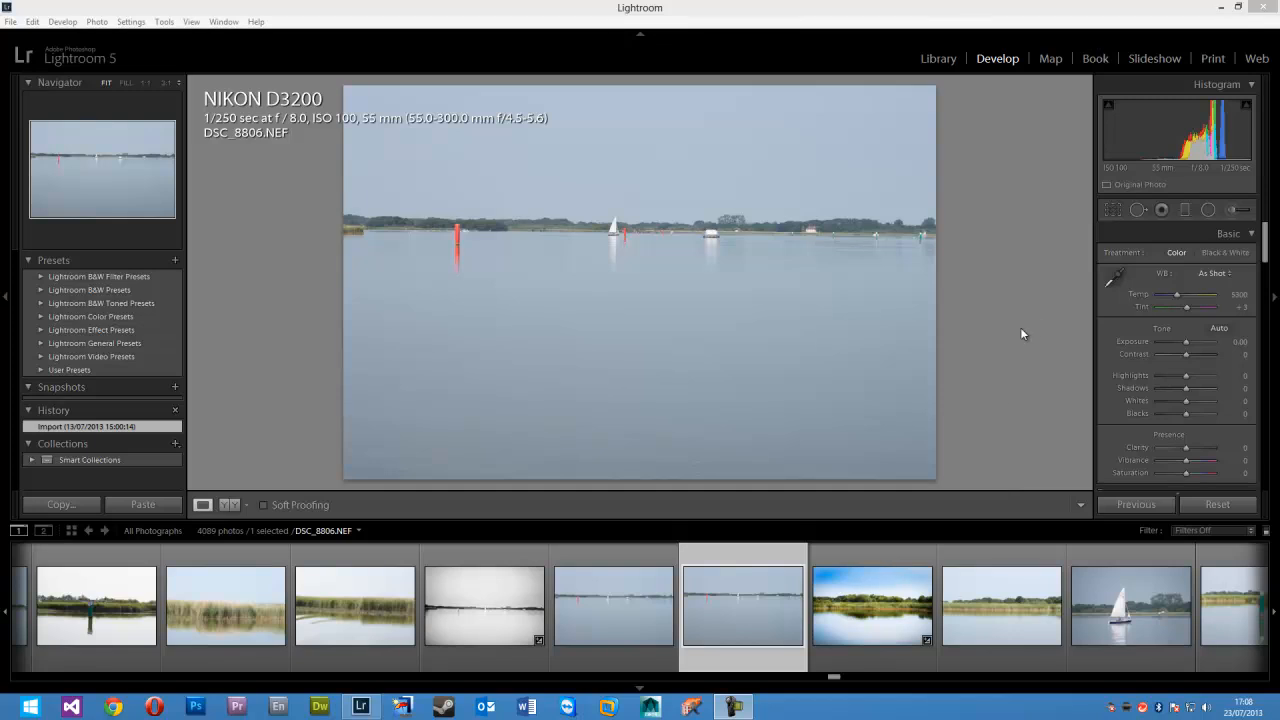
mouse_move(1018, 332)
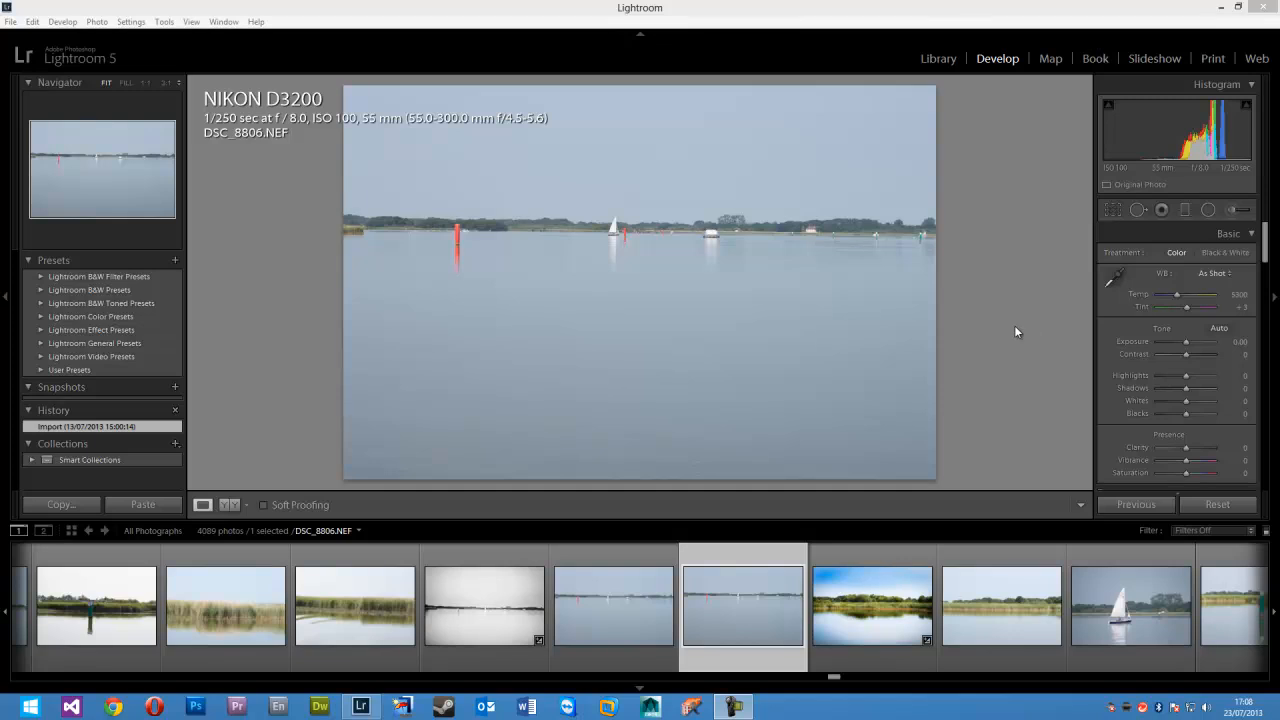
mouse_move(744, 344)
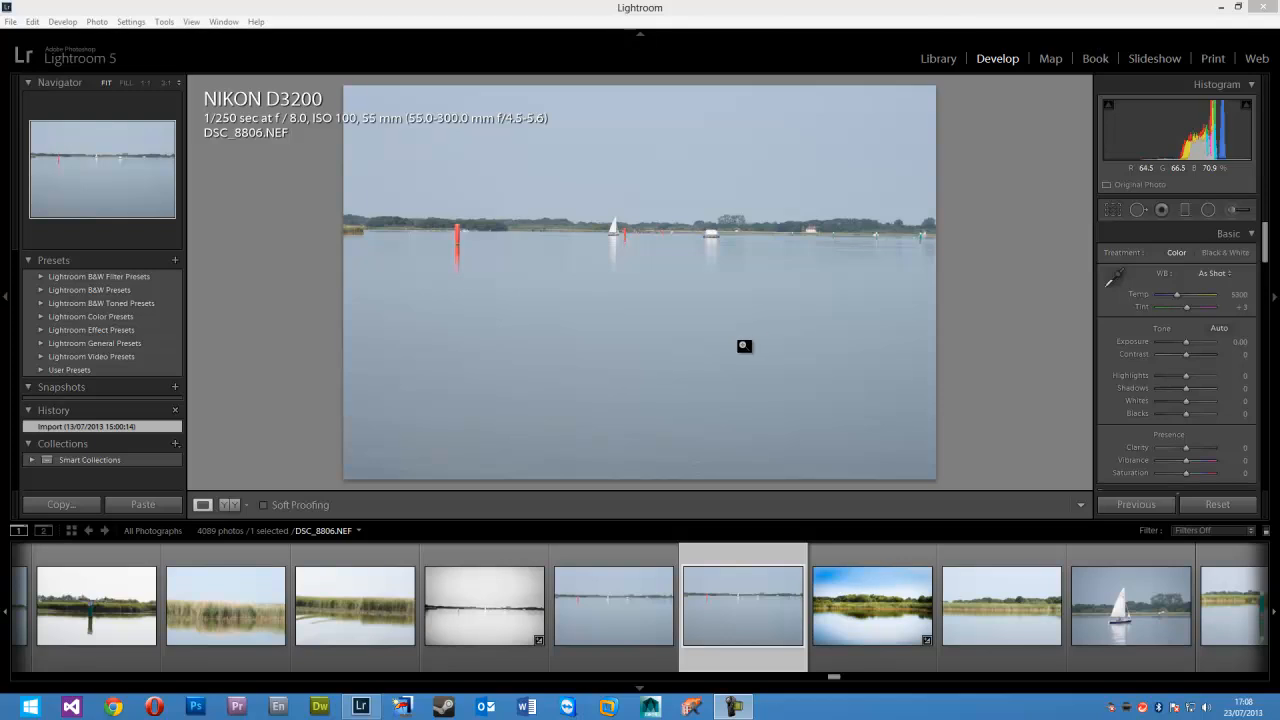
mouse_move(588, 332)
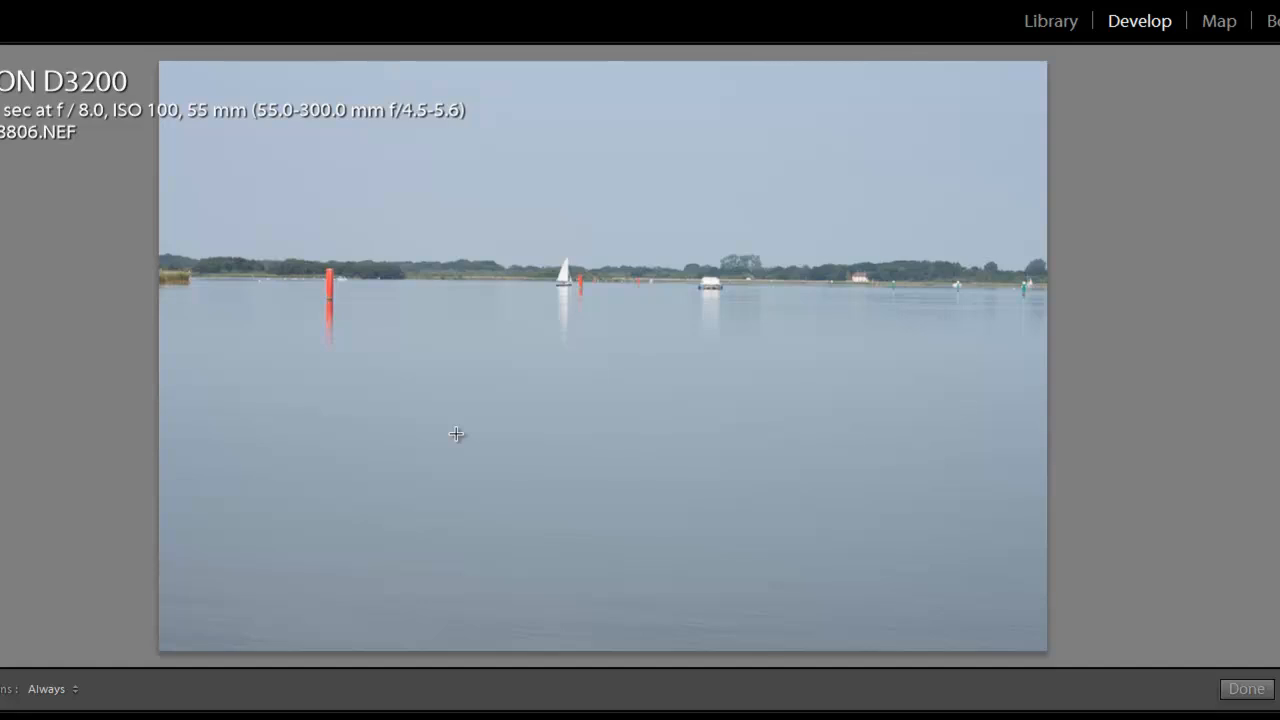
mouse_move(364, 420)
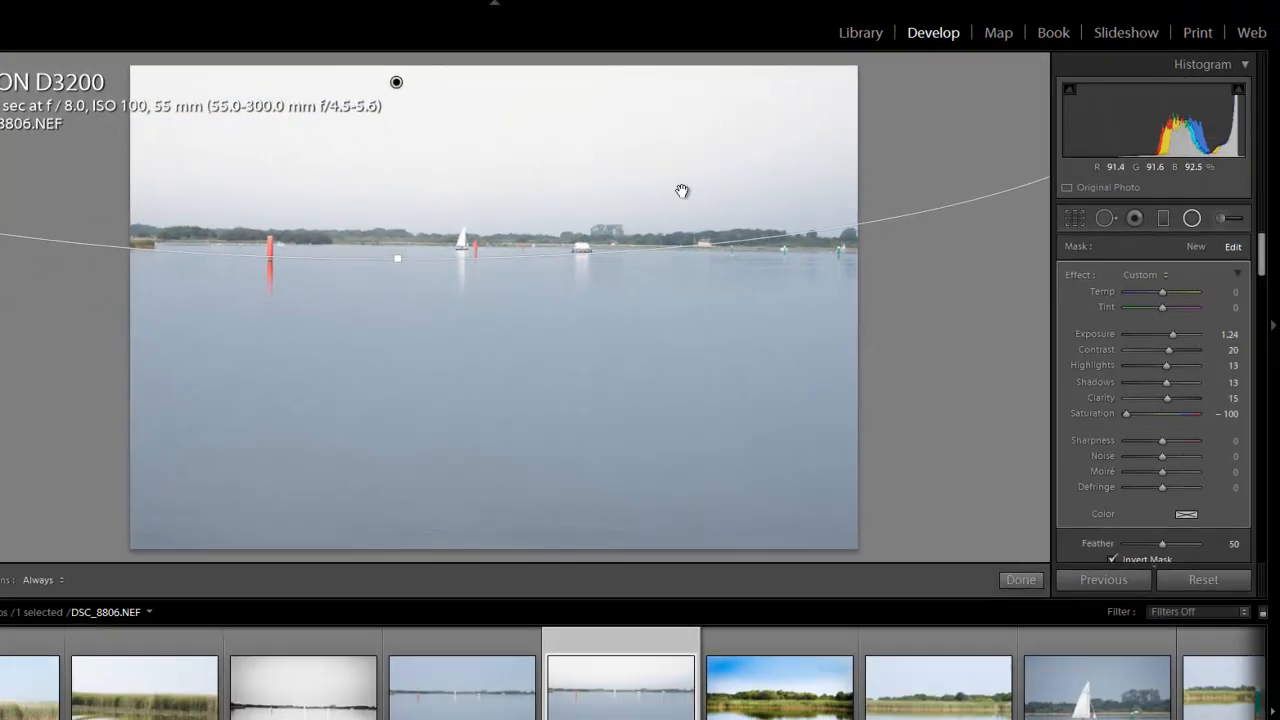
Retune the sky filter: more saturation, exposure ~0.14, contrast 70, highlights 66, raised shadows, less clarity.
left_click_drag(1124, 412, 1196, 412)
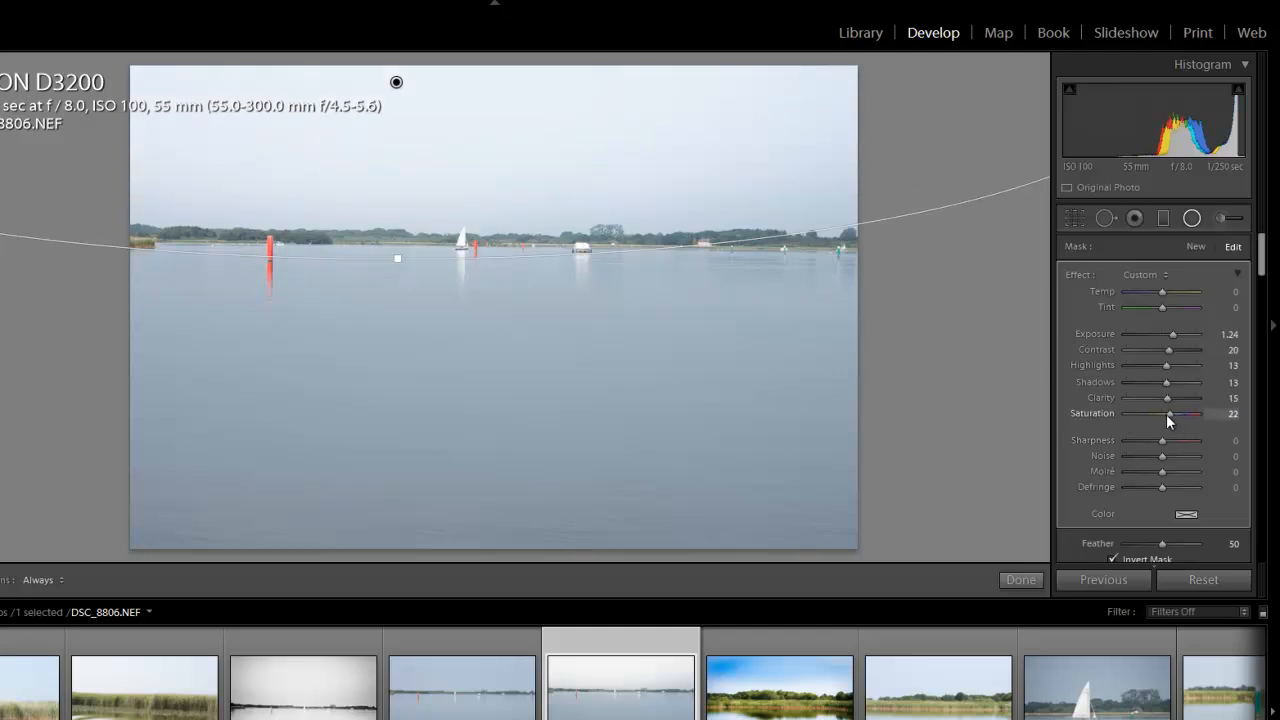
left_click_drag(1180, 332, 1164, 332)
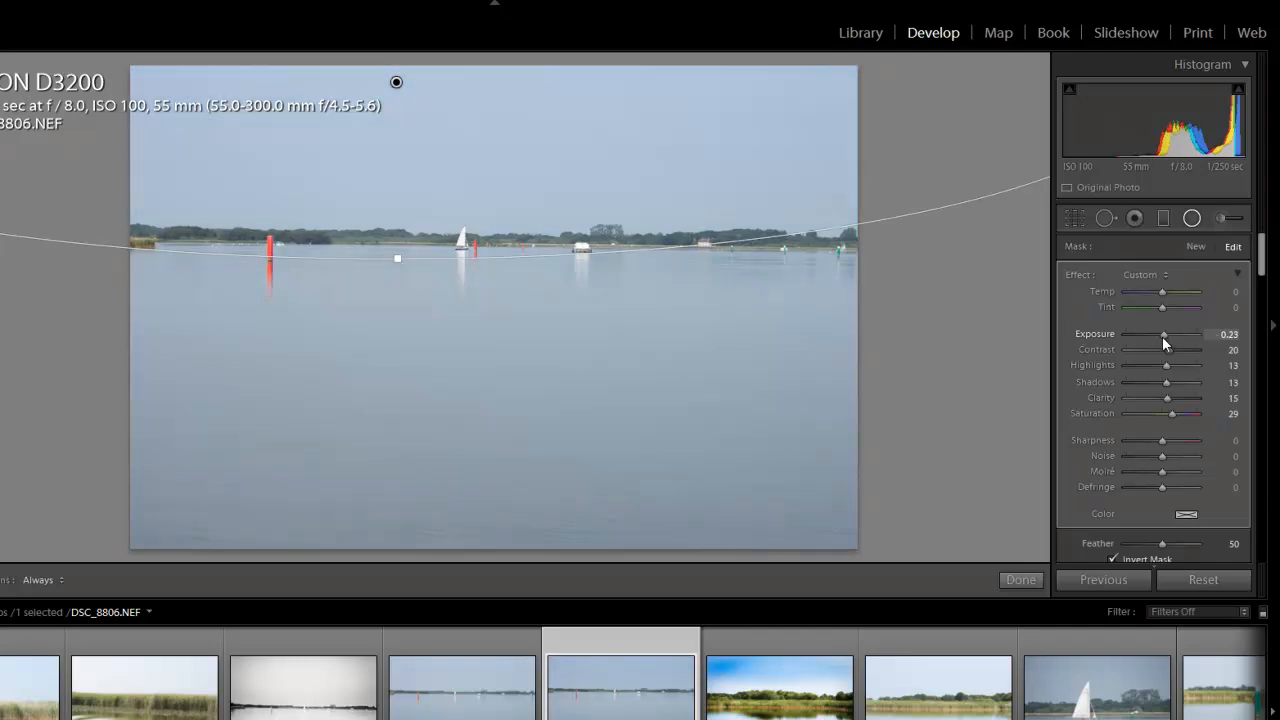
left_click_drag(1164, 332, 1170, 332)
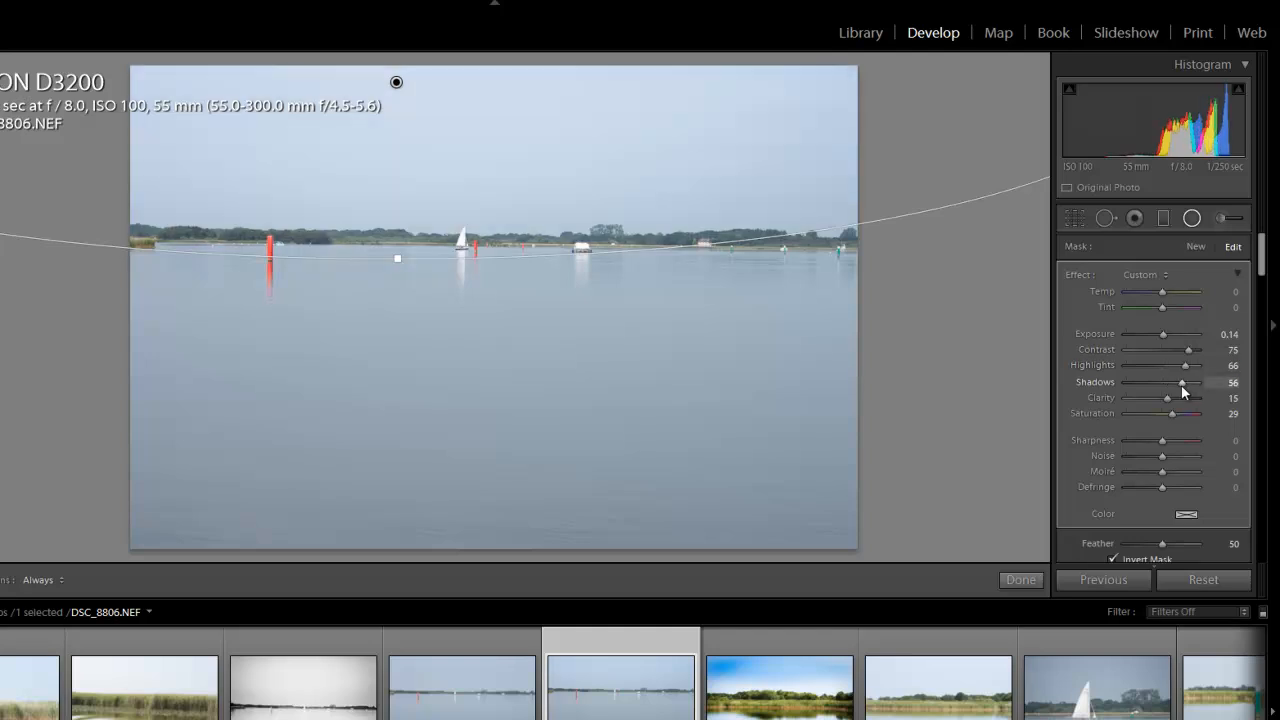
left_click_drag(1168, 398, 1164, 398)
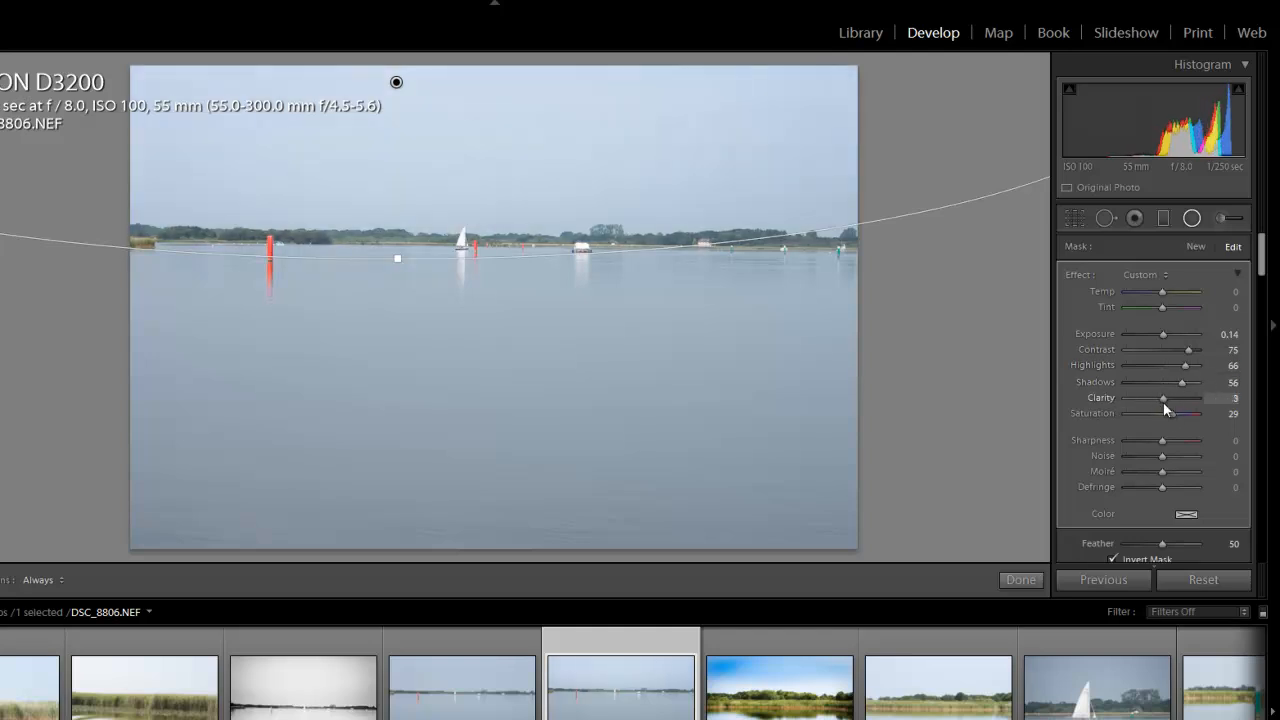
left_click_drag(1164, 398, 1148, 398)
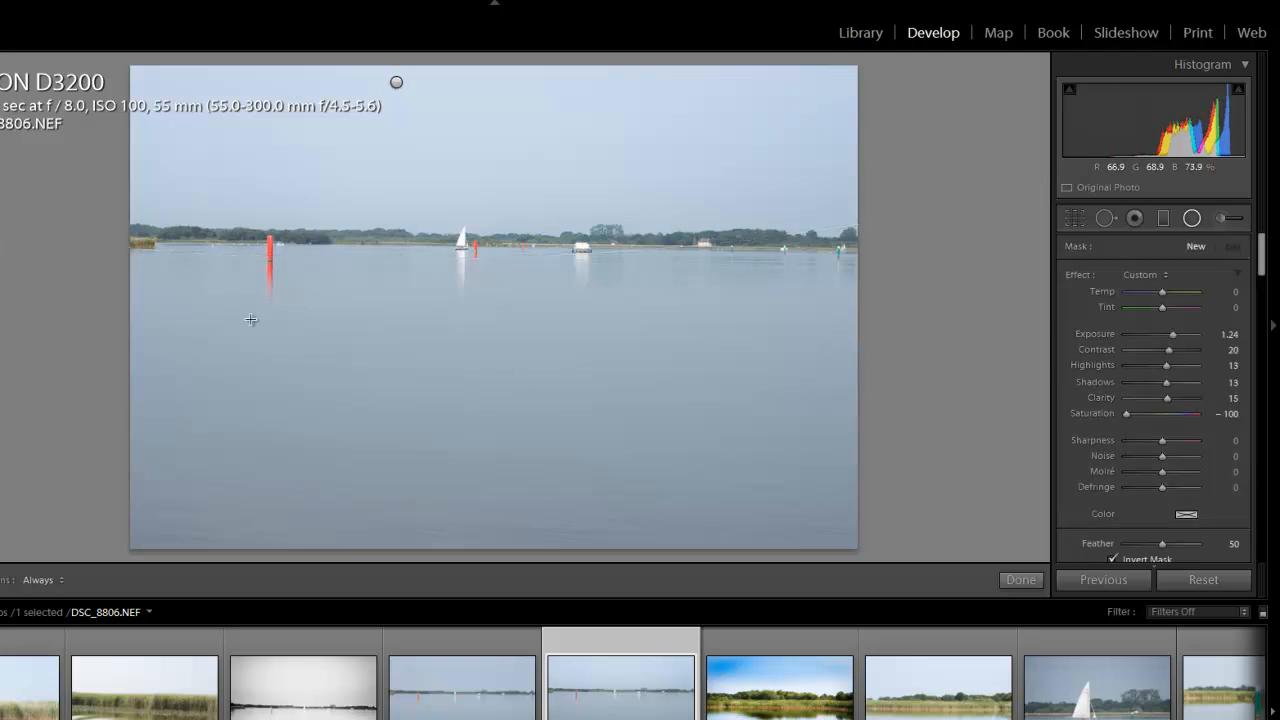
mouse_move(264, 386)
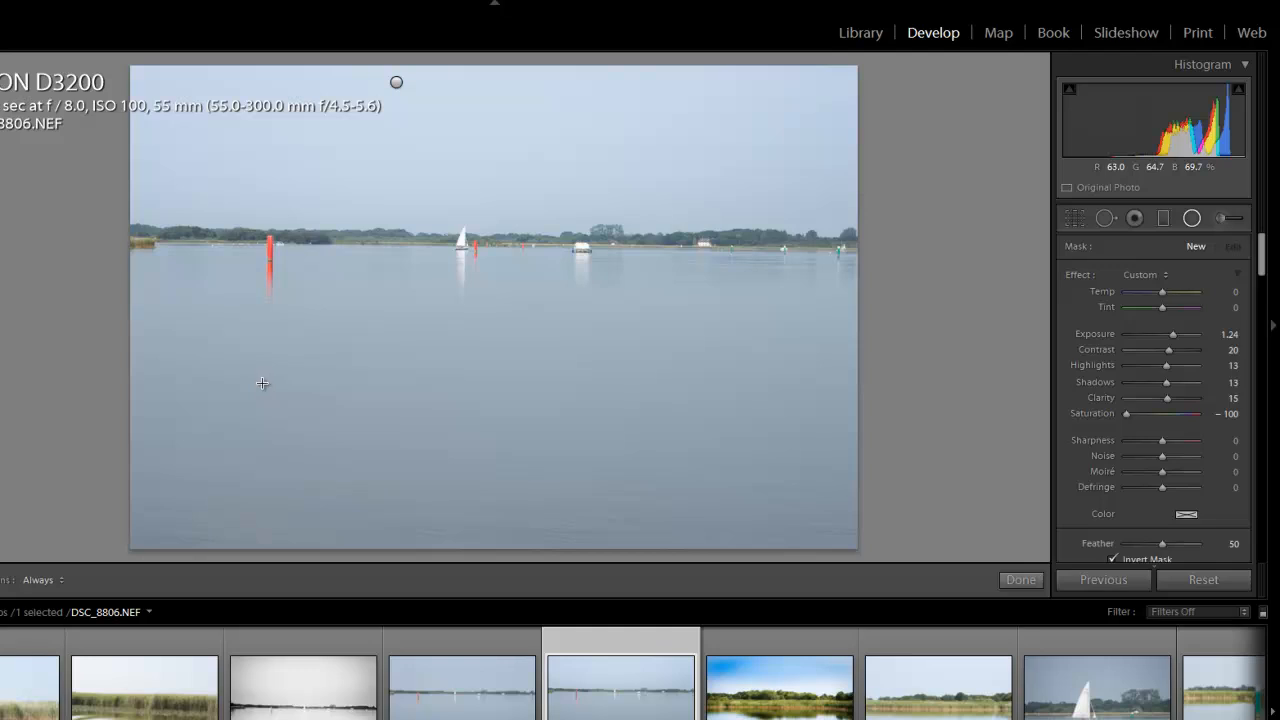
Add a large radial filter over the water with saturation 29 and clarity -100.
left_click_drag(262, 384, 428, 428)
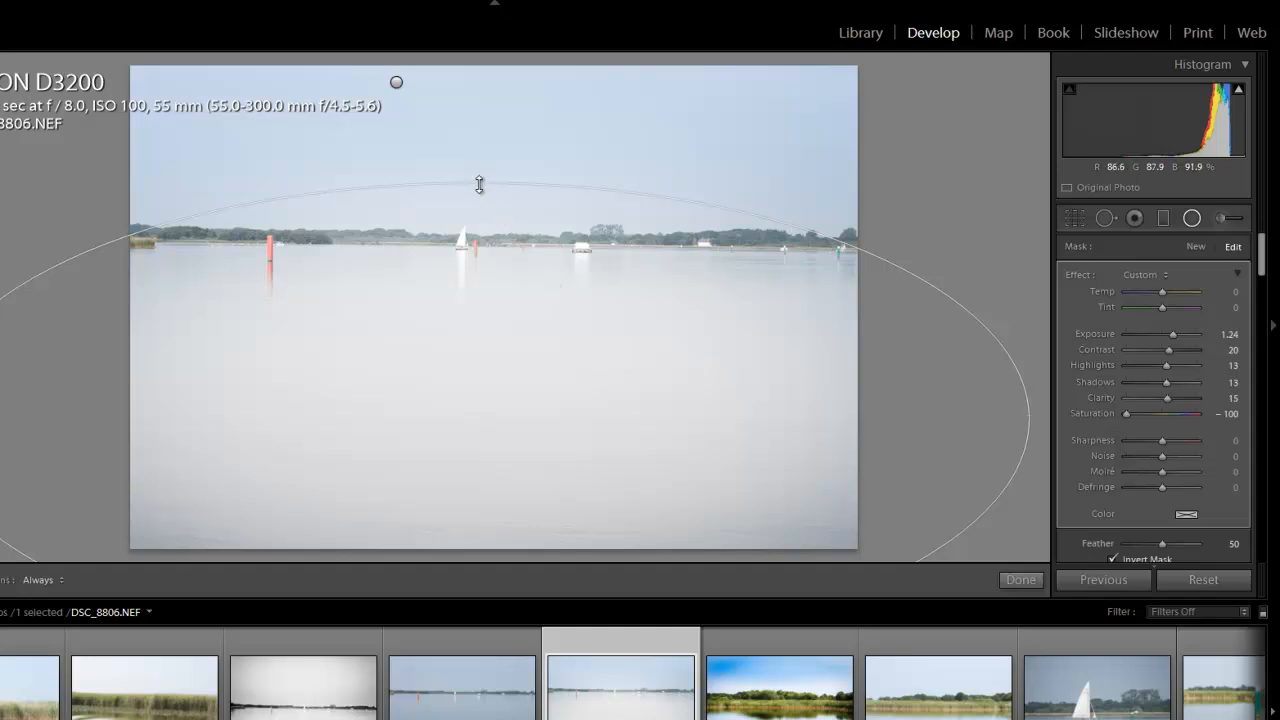
left_click_drag(1128, 412, 1198, 412)
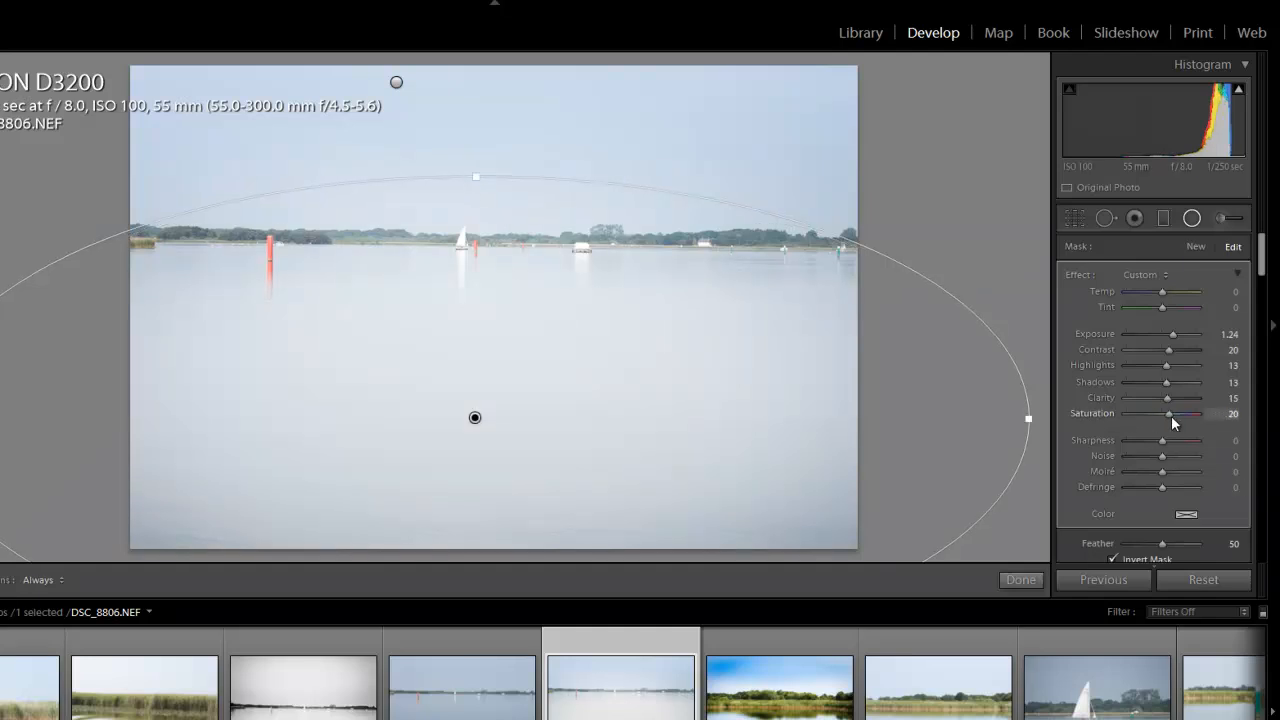
left_click_drag(1176, 398, 1164, 398)
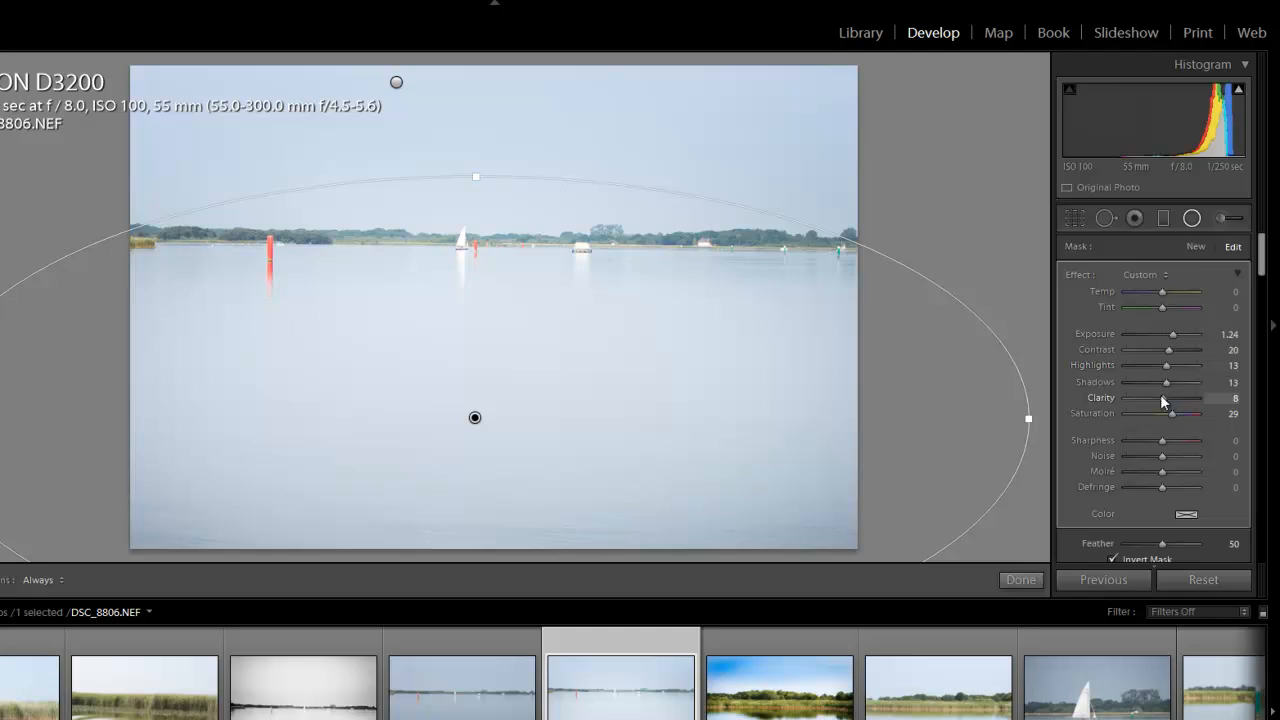
left_click_drag(1164, 398, 1126, 398)
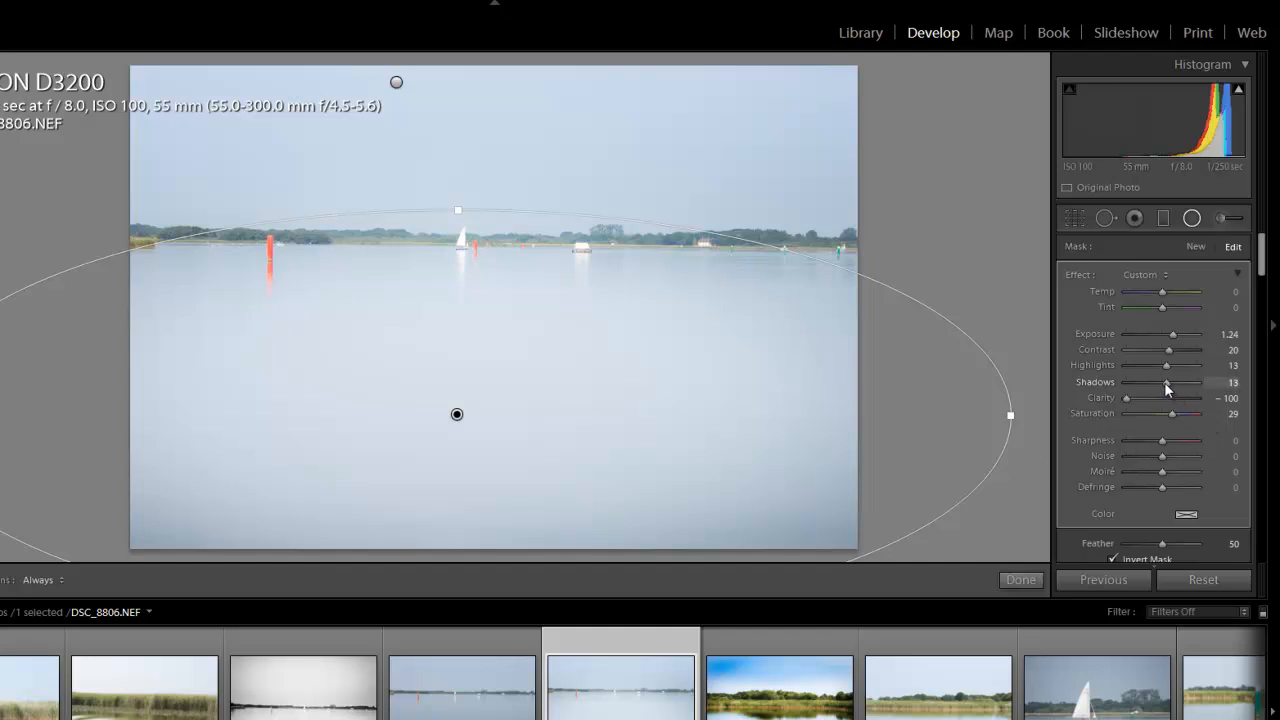
Refine the water filter's shadows, exposure, contrast and brightness to soften the lake.
left_click_drag(1162, 382, 1128, 382)
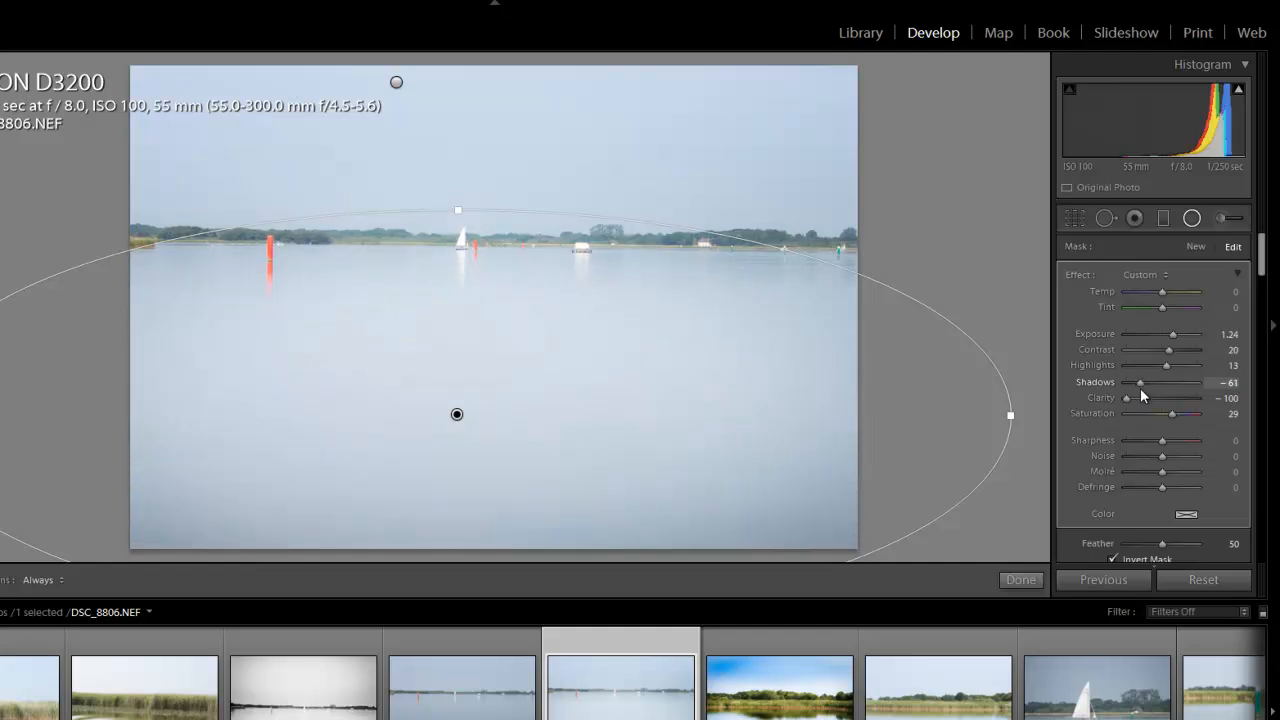
left_click_drag(1144, 382, 1180, 382)
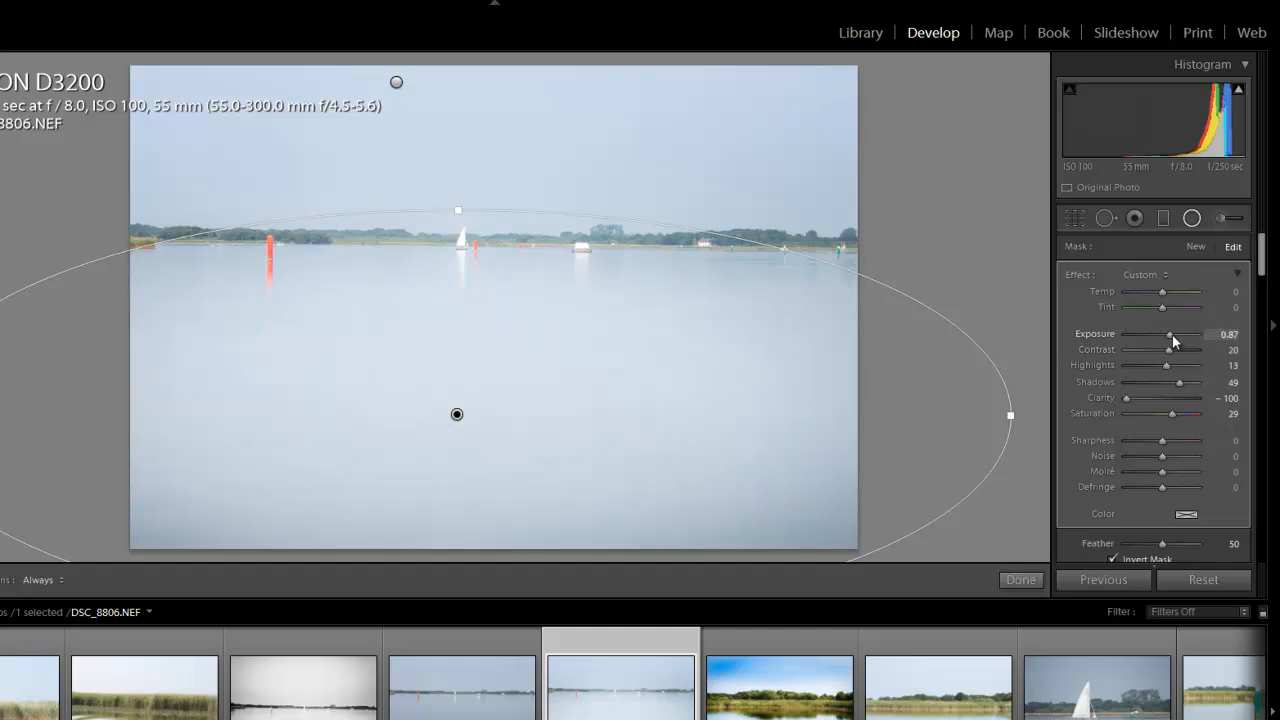
left_click_drag(1168, 334, 1172, 334)
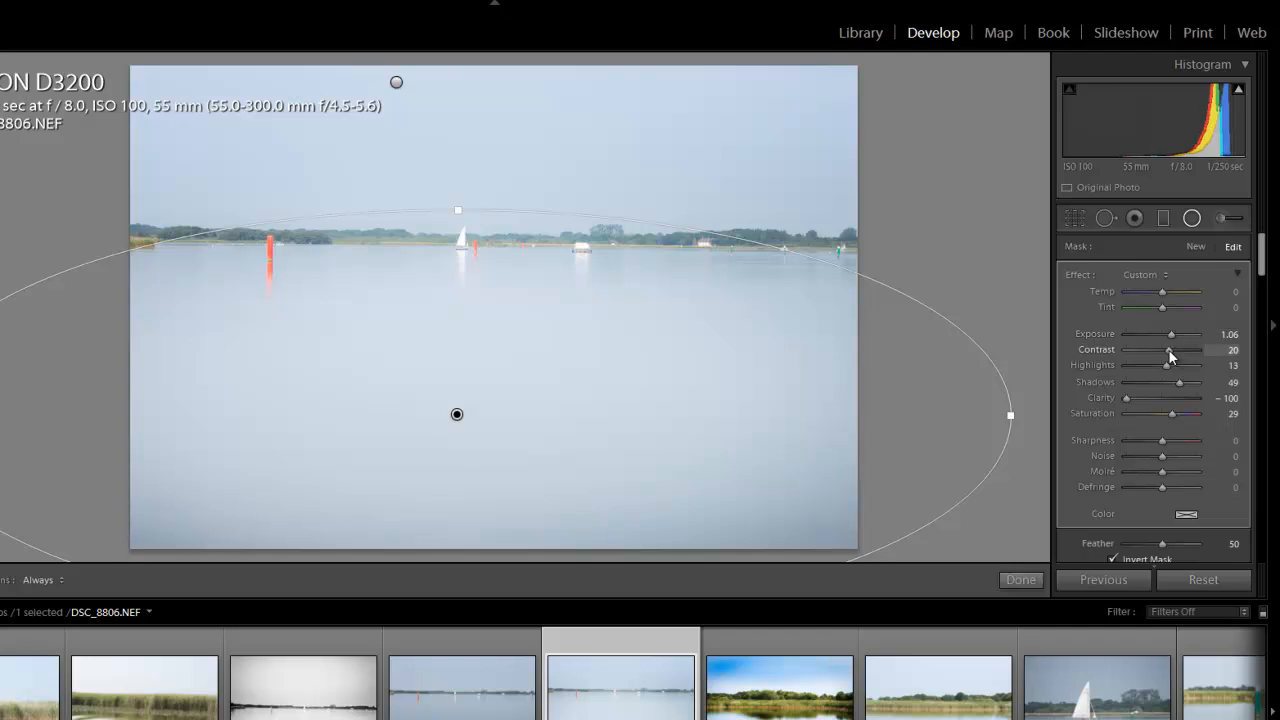
left_click_drag(1170, 348, 1196, 348)
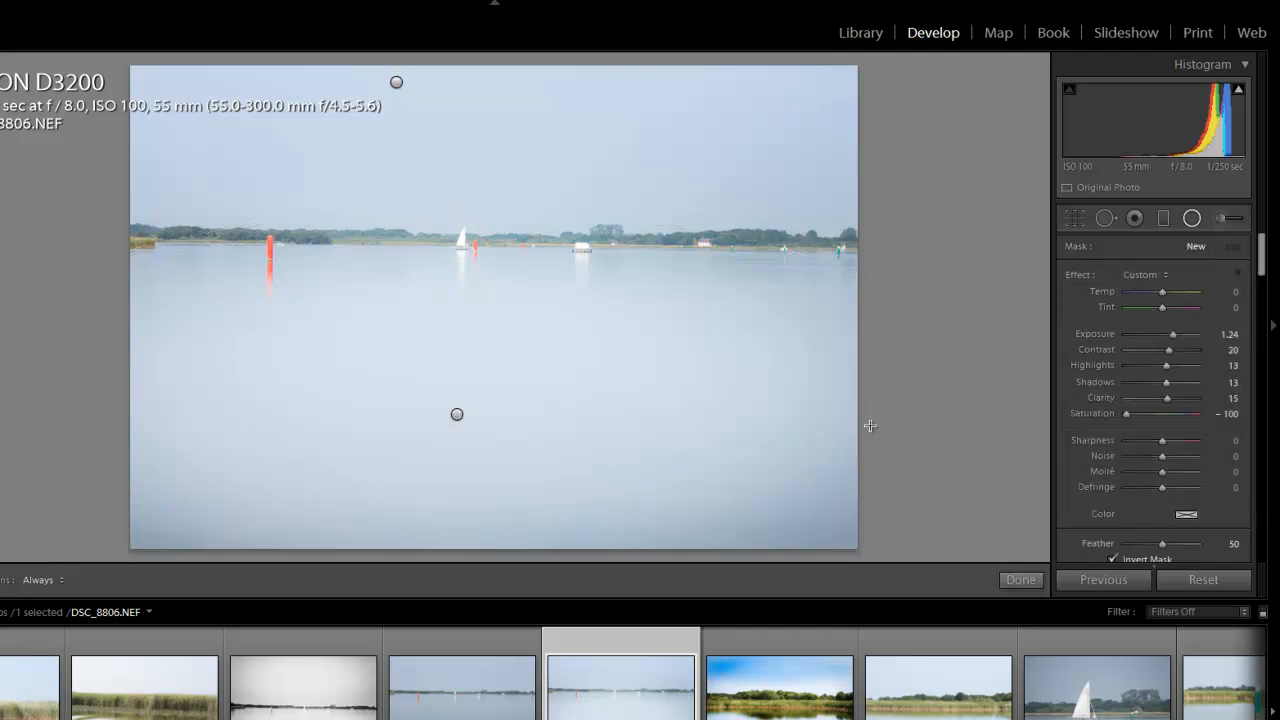
mouse_move(484, 408)
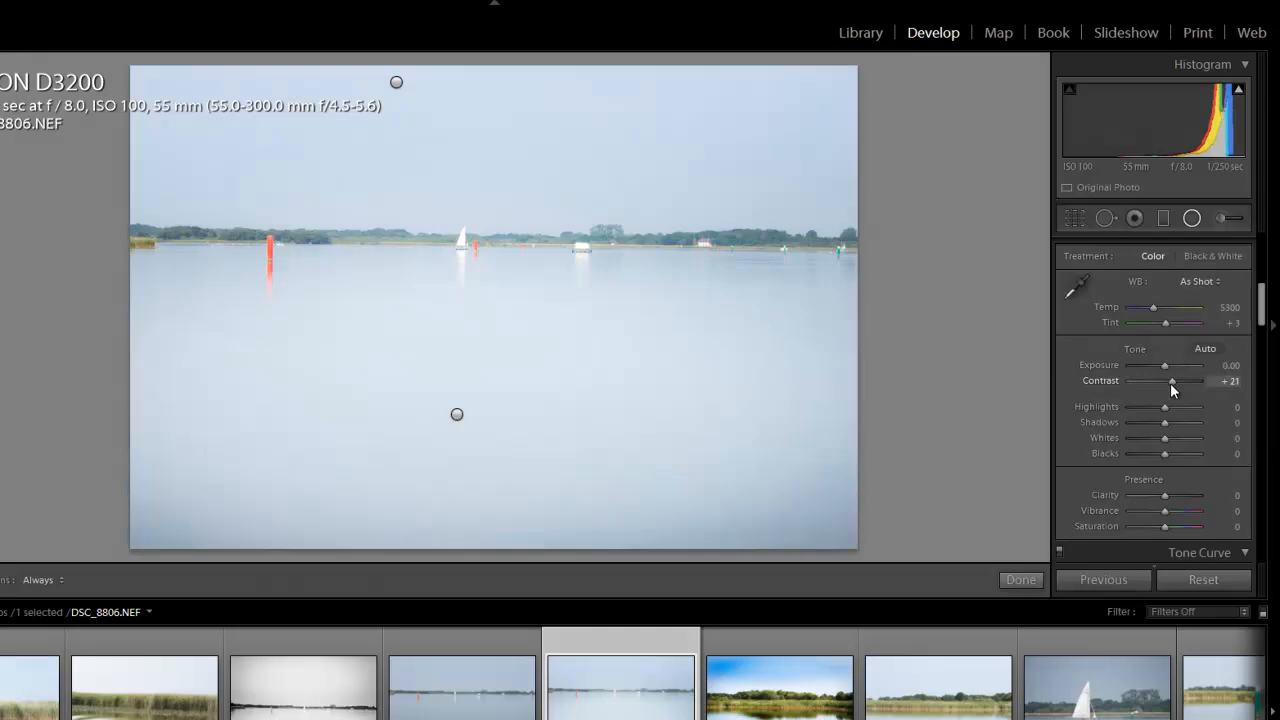
Globally set exposure -0.24, rebalance highlights/shadows/whites/blacks, and raise vibrance and saturation to +24.
left_click_drag(1184, 364, 1164, 364)
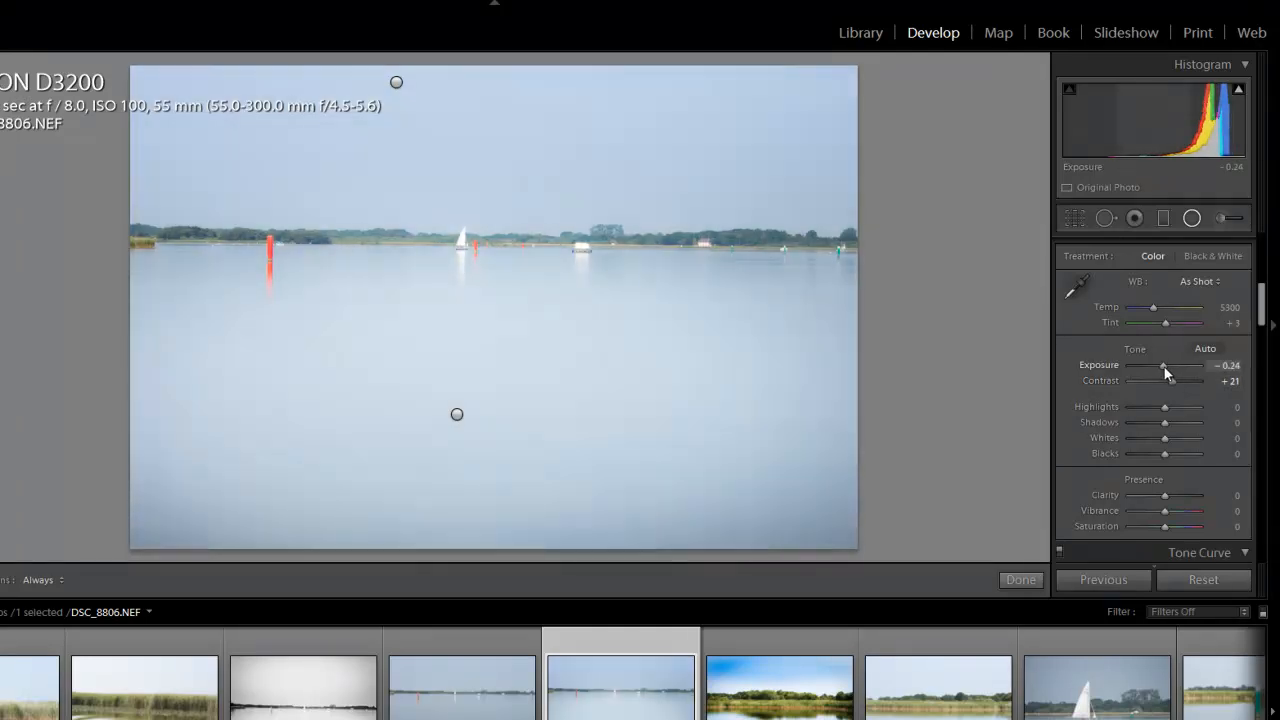
left_click_drag(1164, 420, 1156, 420)
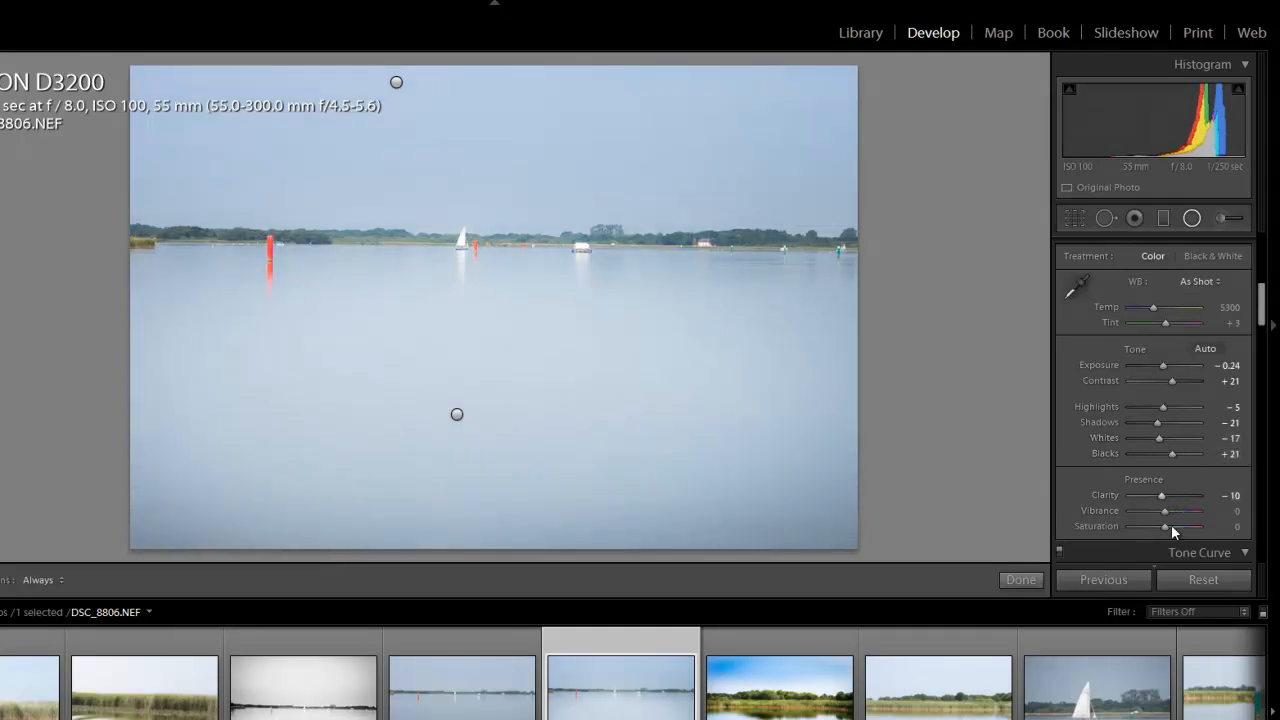
left_click_drag(1164, 526, 1176, 526)
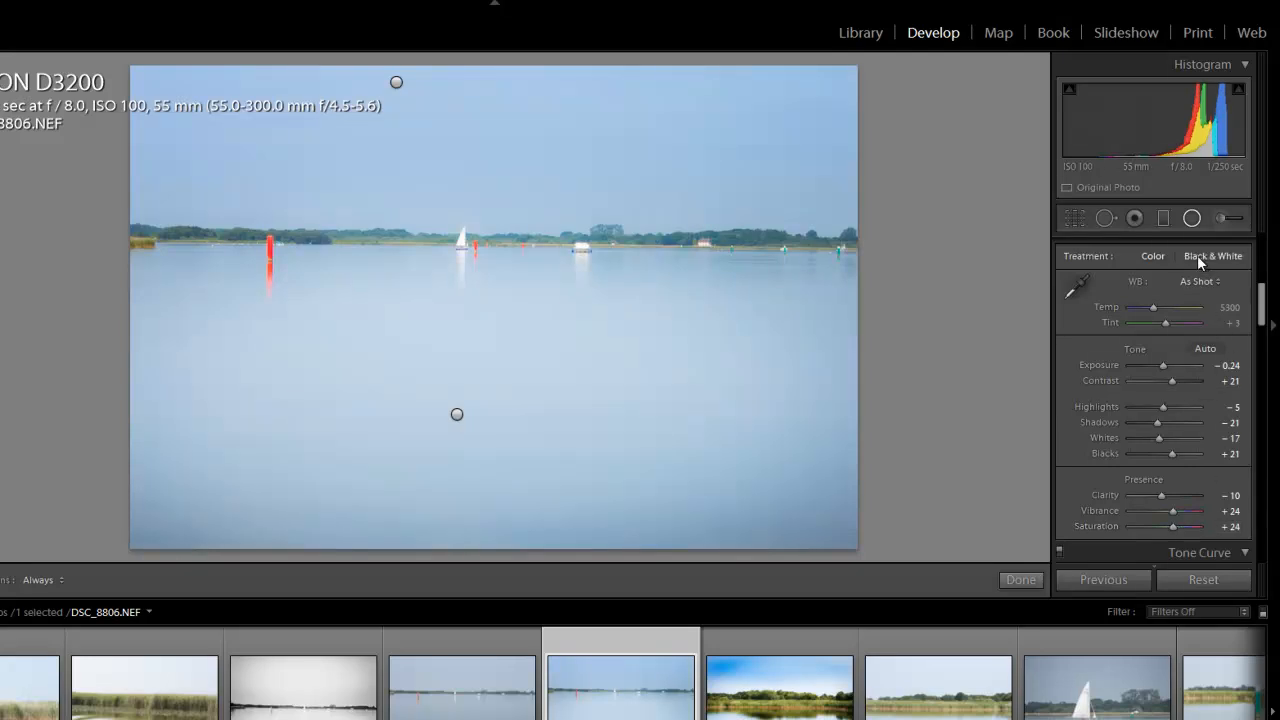
Make the photo black and white and darken its edges with a post-crop vignette.
left_click(1214, 256)
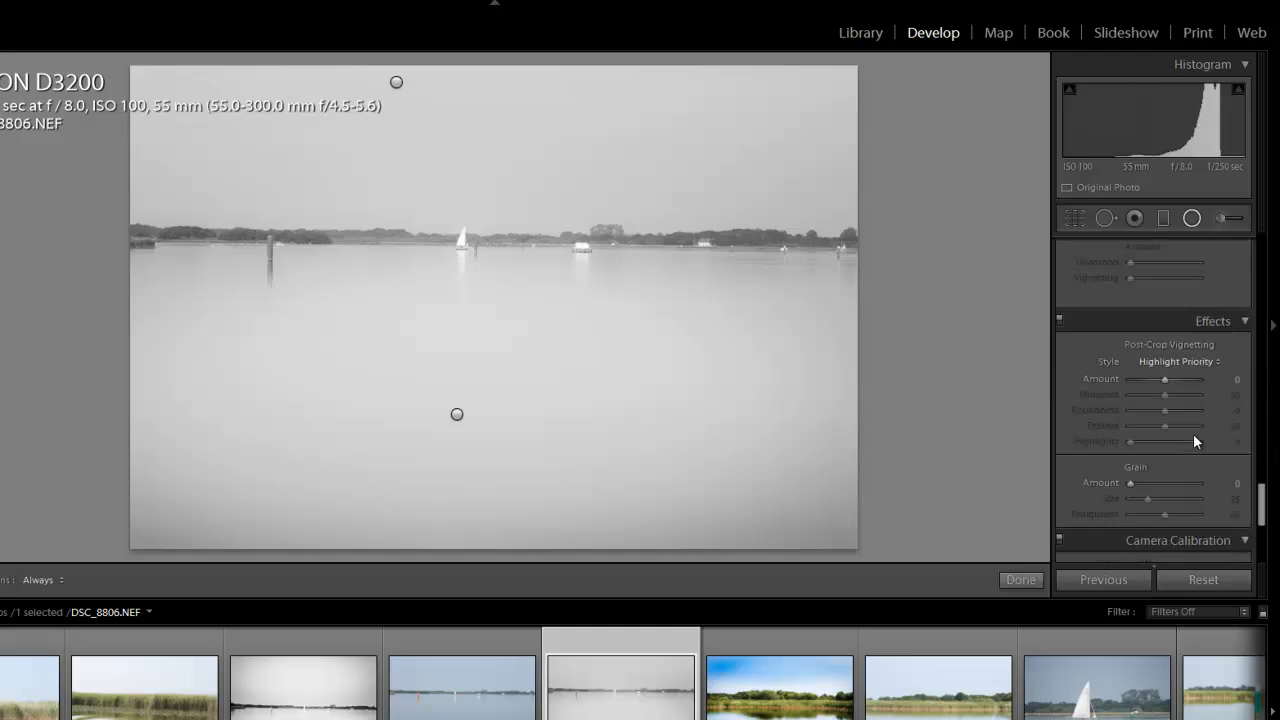
left_click_drag(1164, 378, 1136, 378)
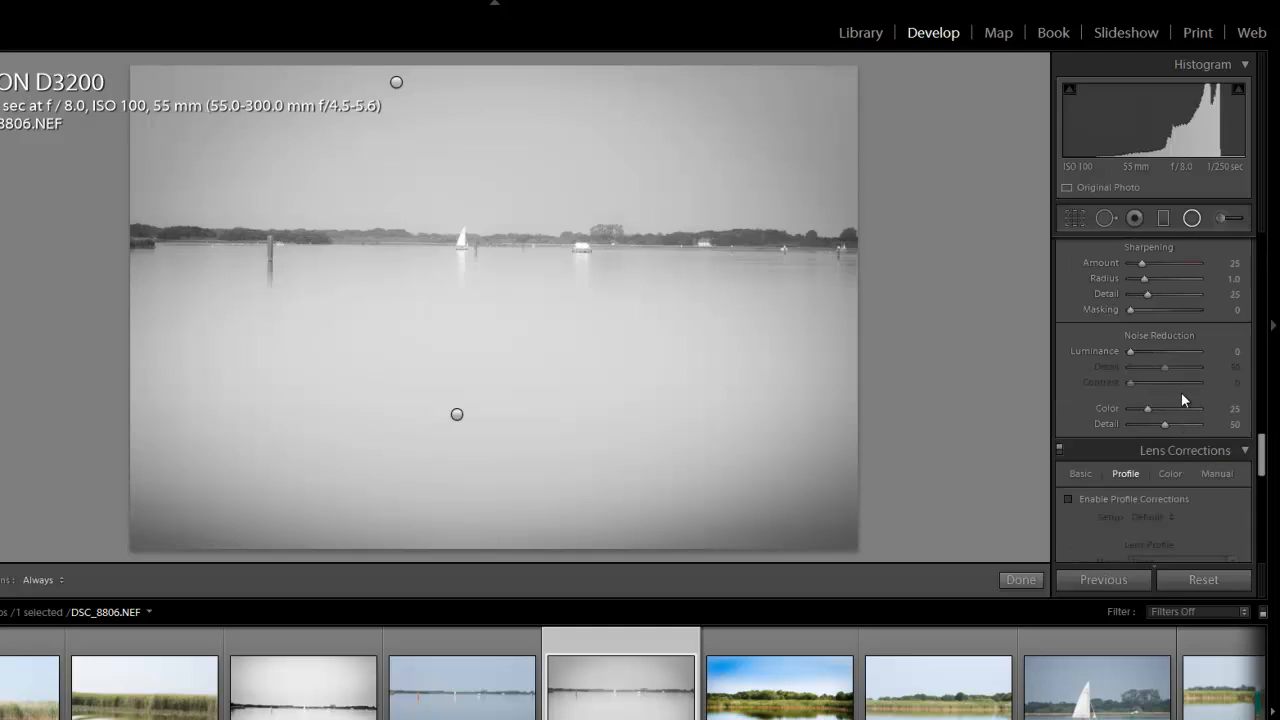
scroll("down", 3)
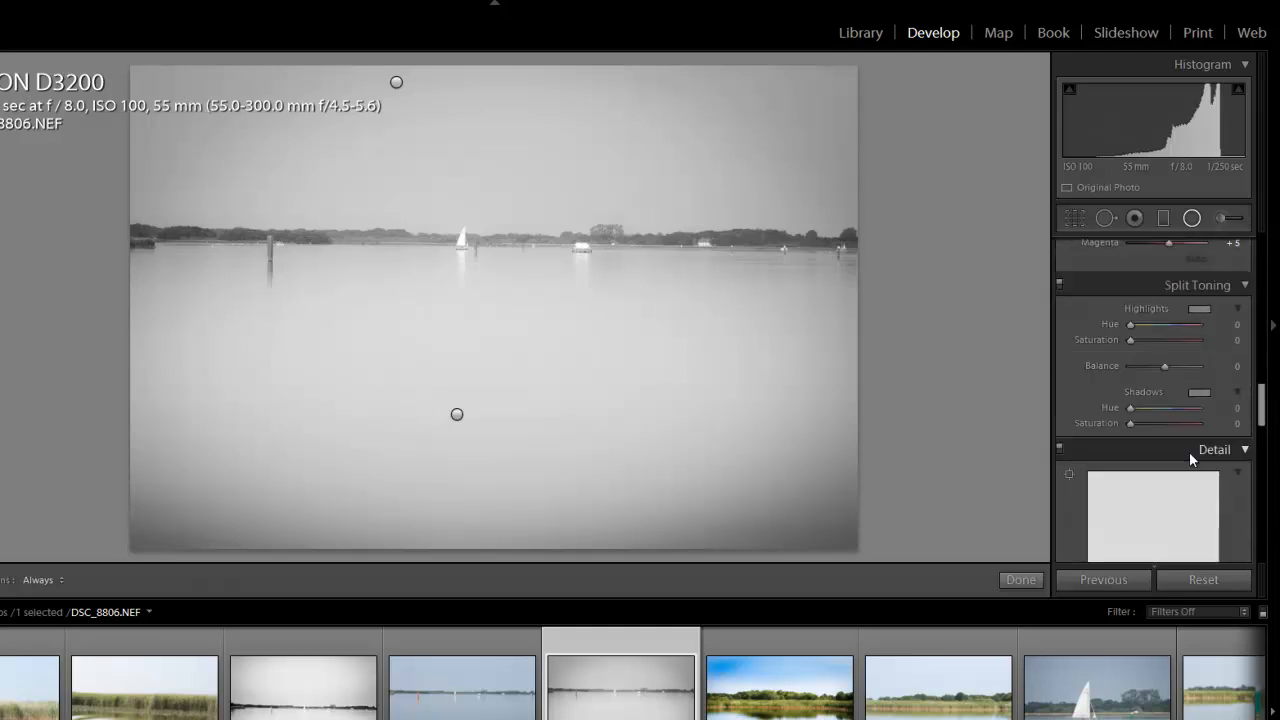
Add a warm split-tone tint to the highlights and a tint to the shadows.
left_click(1198, 308)
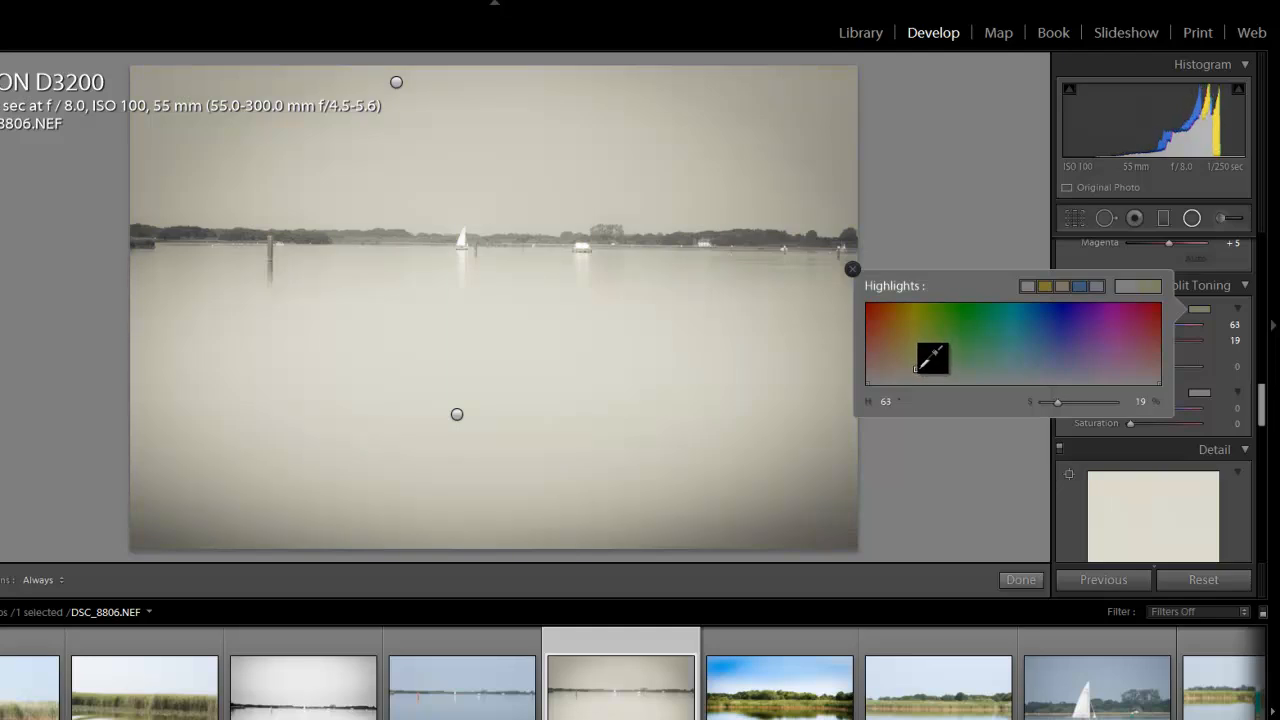
left_click(852, 268)
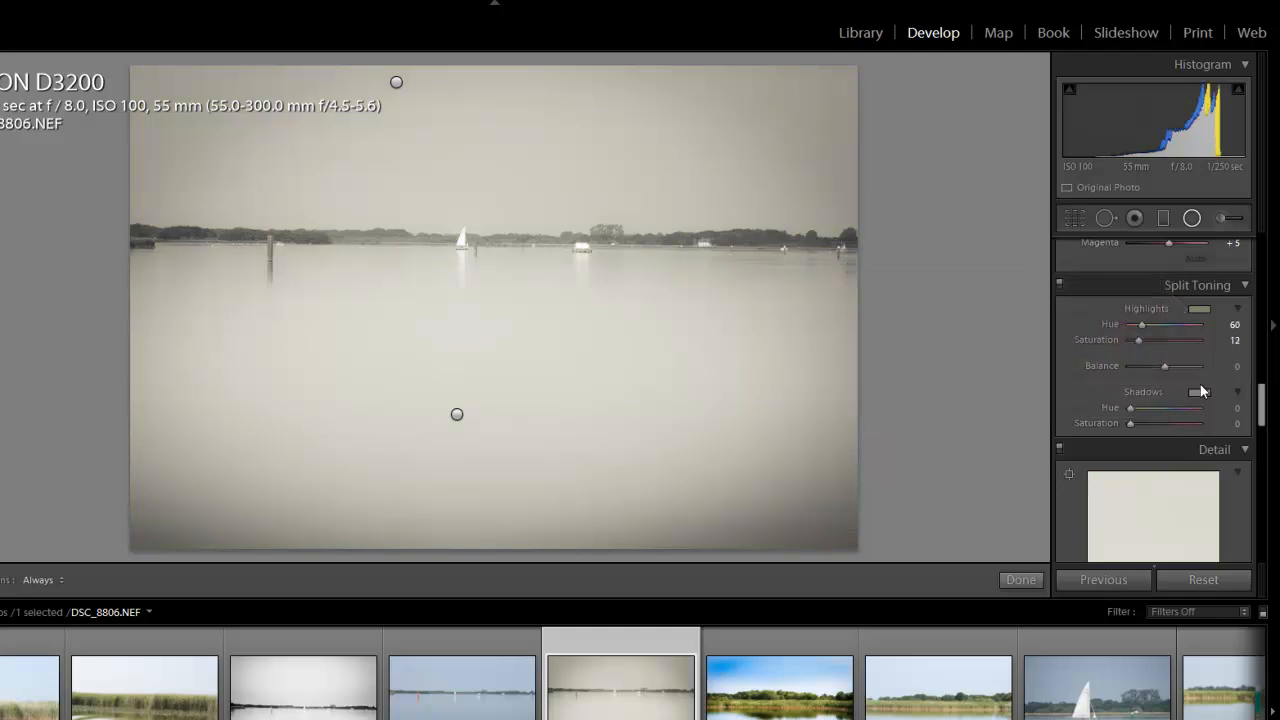
left_click(1200, 392)
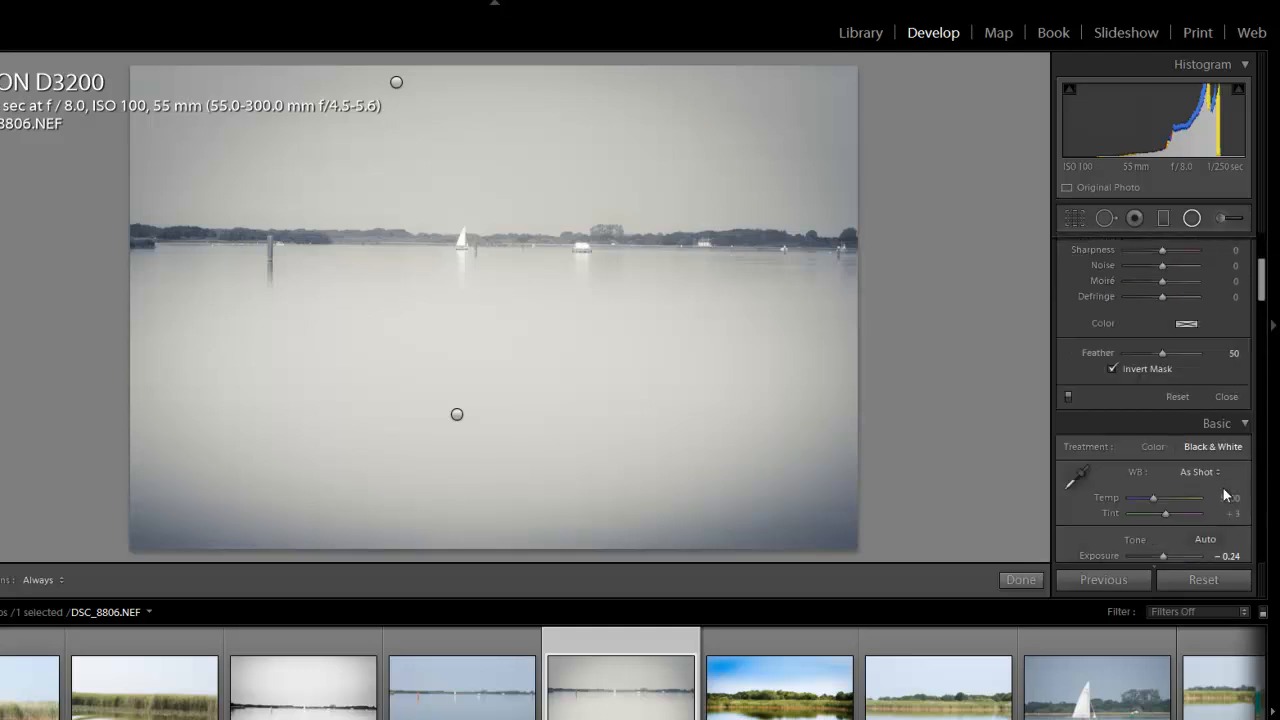
Switch the treatment back to Color, keeping the vignette.
left_click(1152, 446)
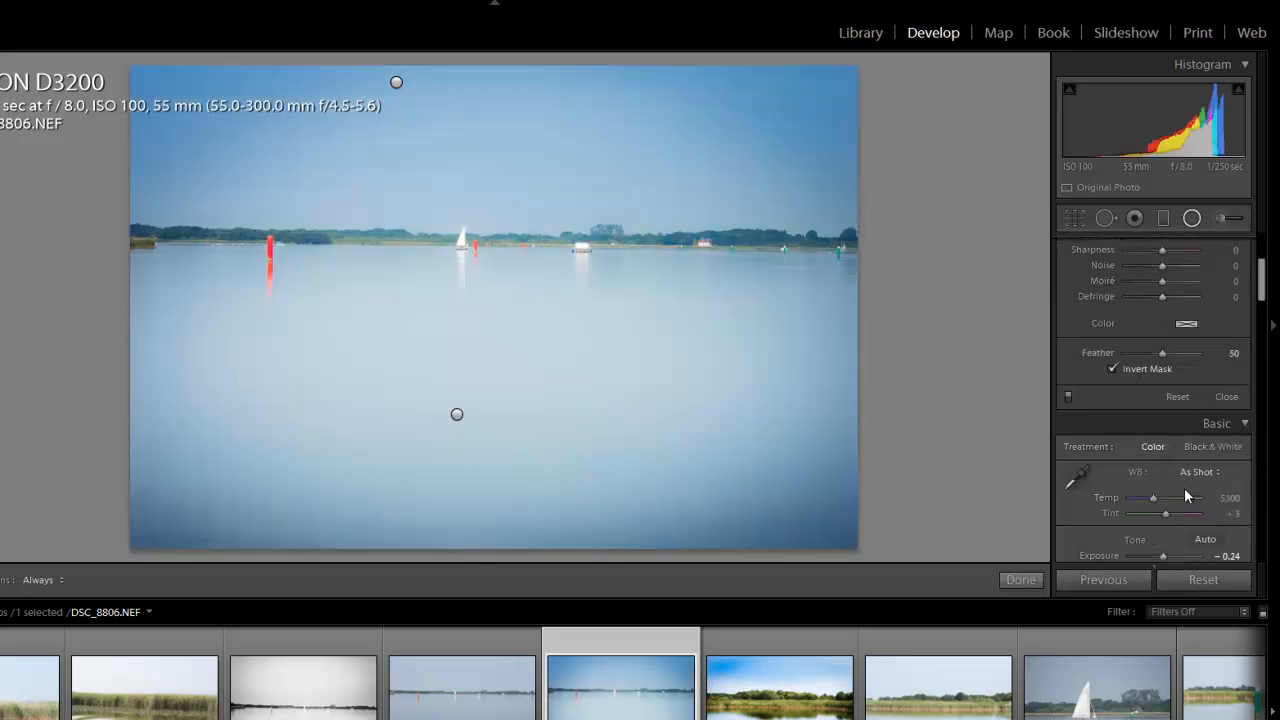
mouse_move(562, 408)
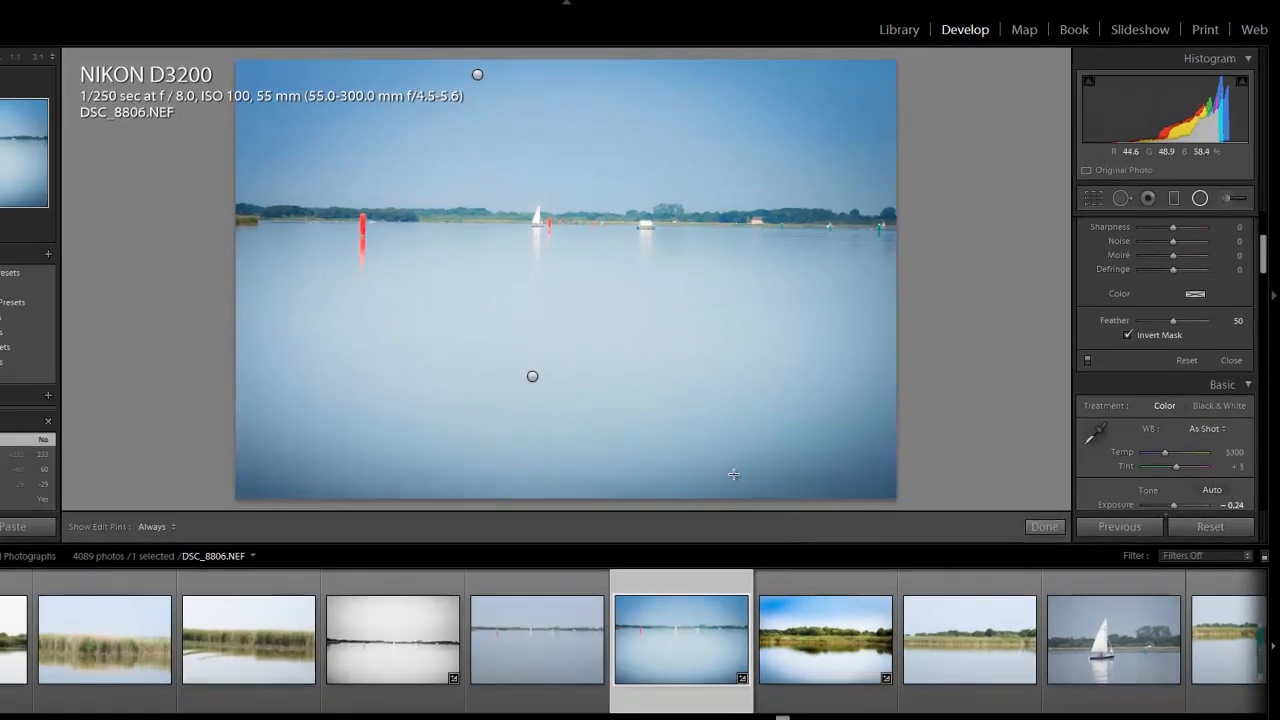
left_click(392, 640)
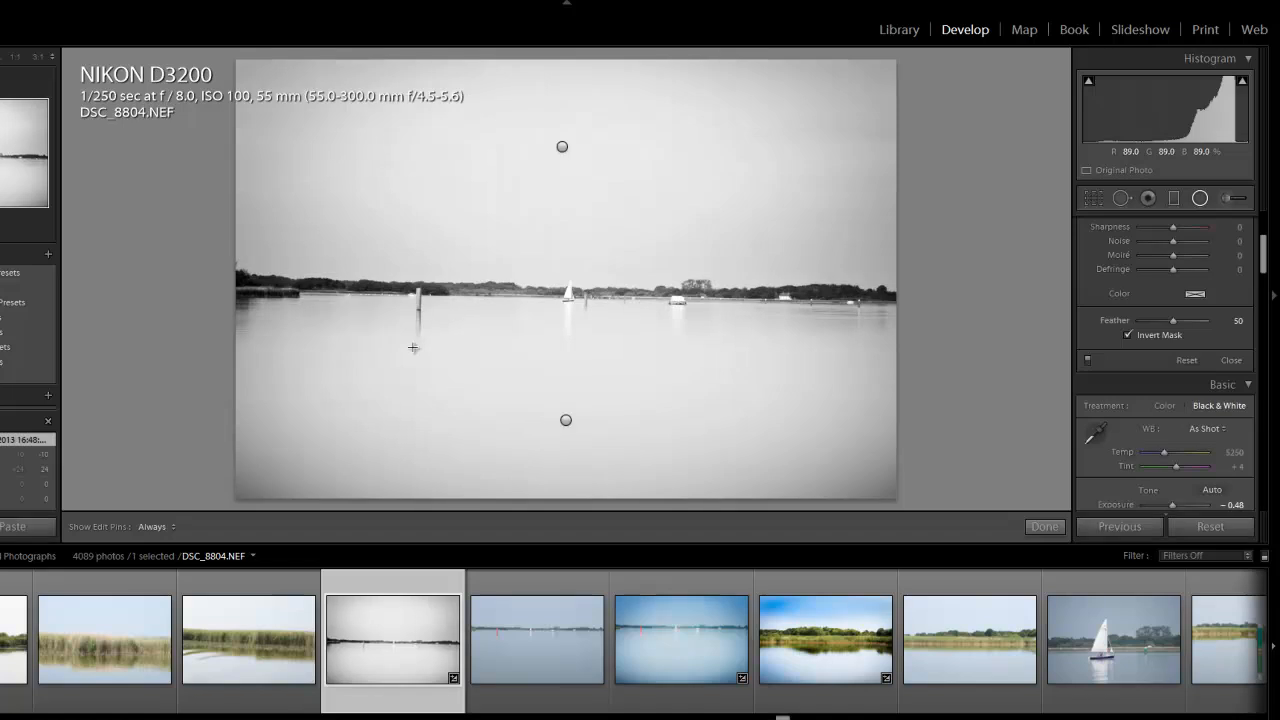
left_click(824, 640)
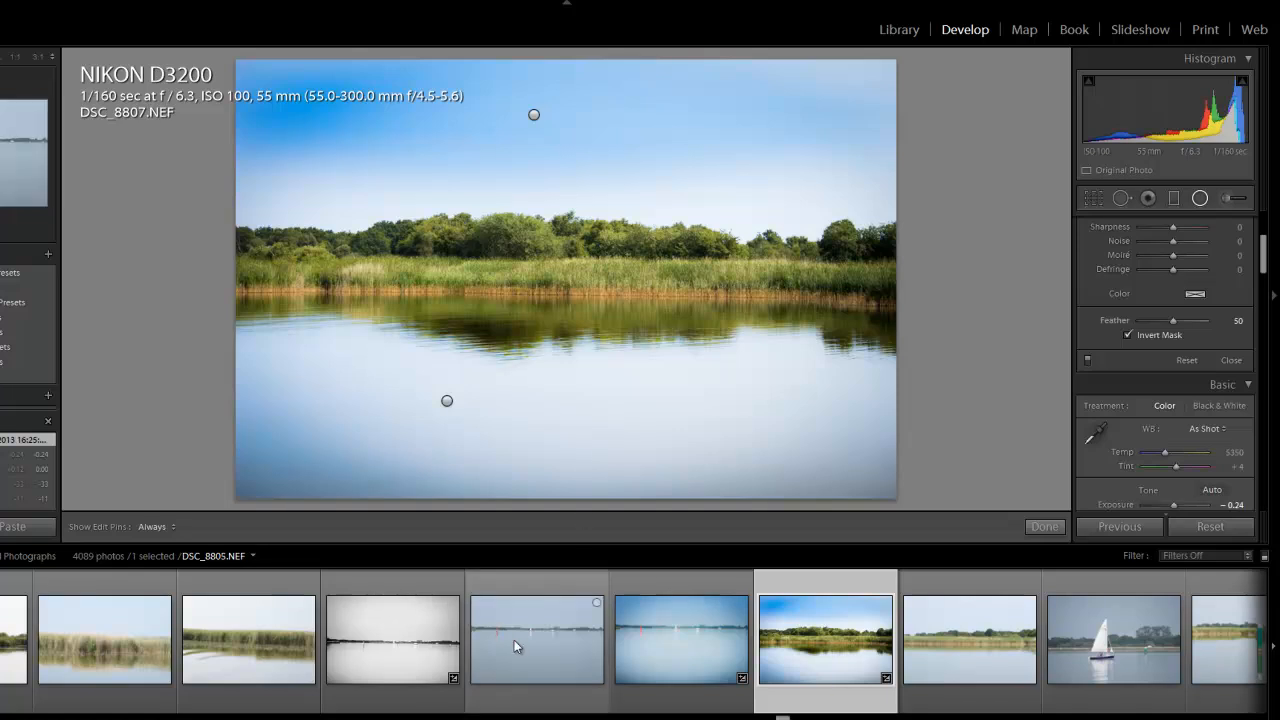
left_click(680, 640)
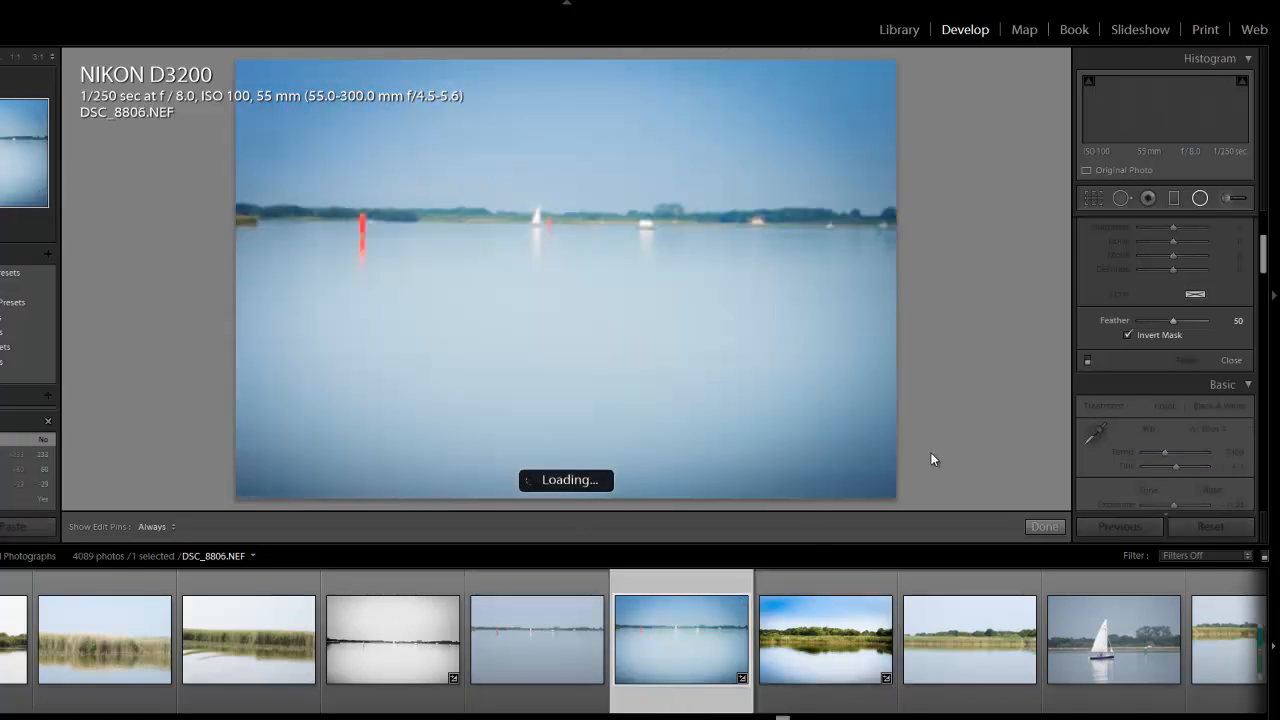